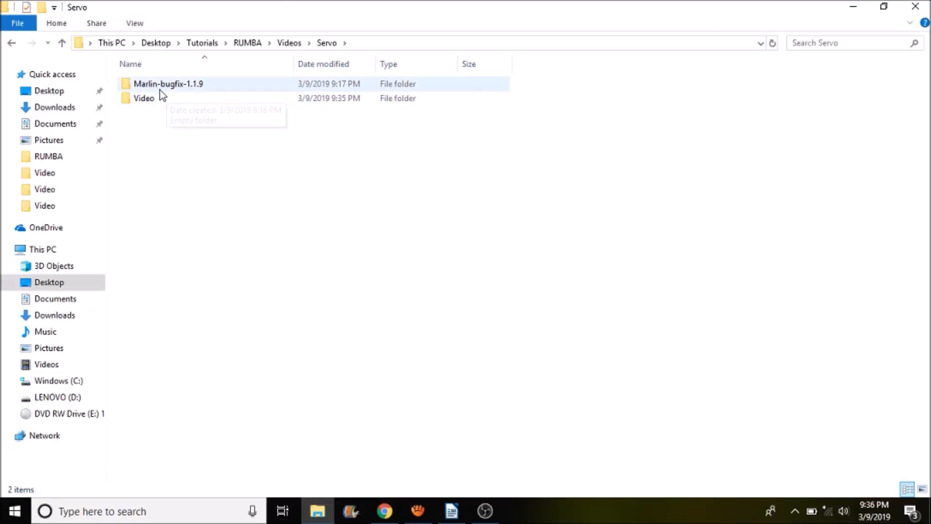
mouse_move(178, 88)
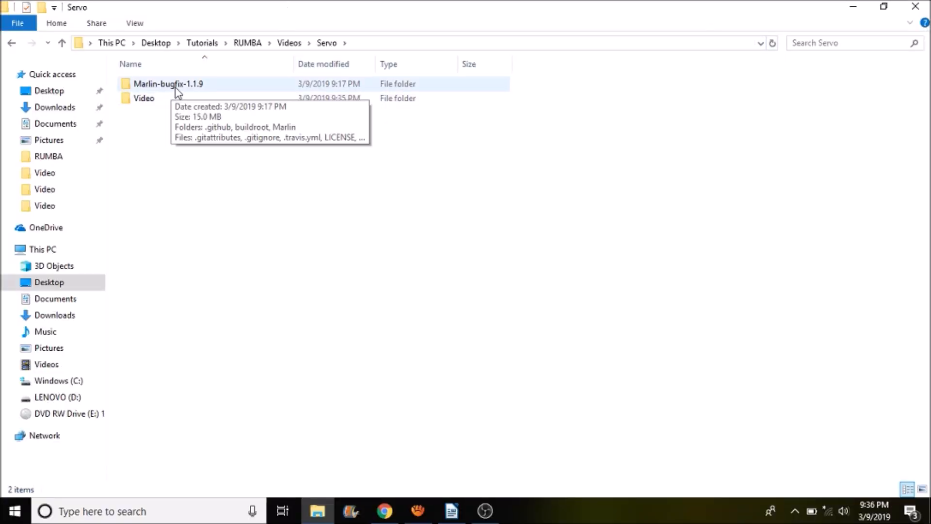
Step: Browse into Marlin-bugfix-1.1.9/Marlin and select the boards header file
left_click(169, 84)
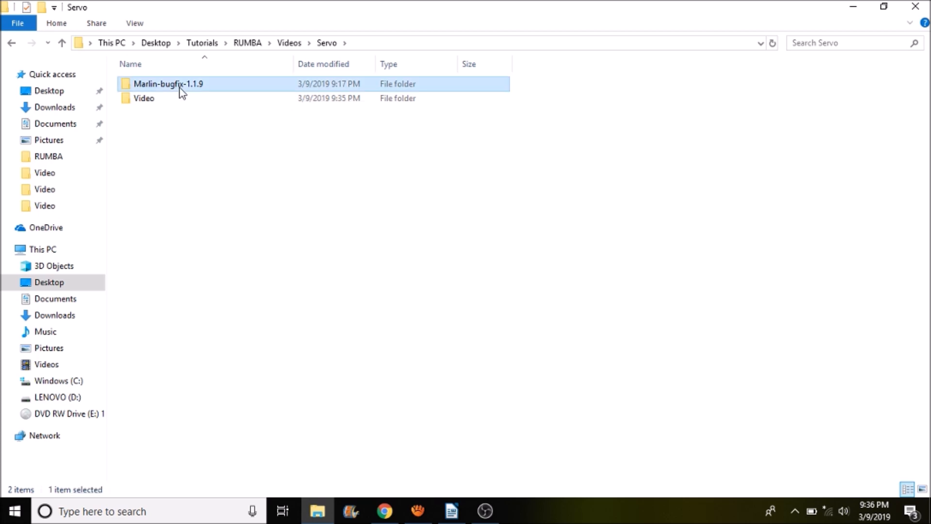
double_click(169, 84)
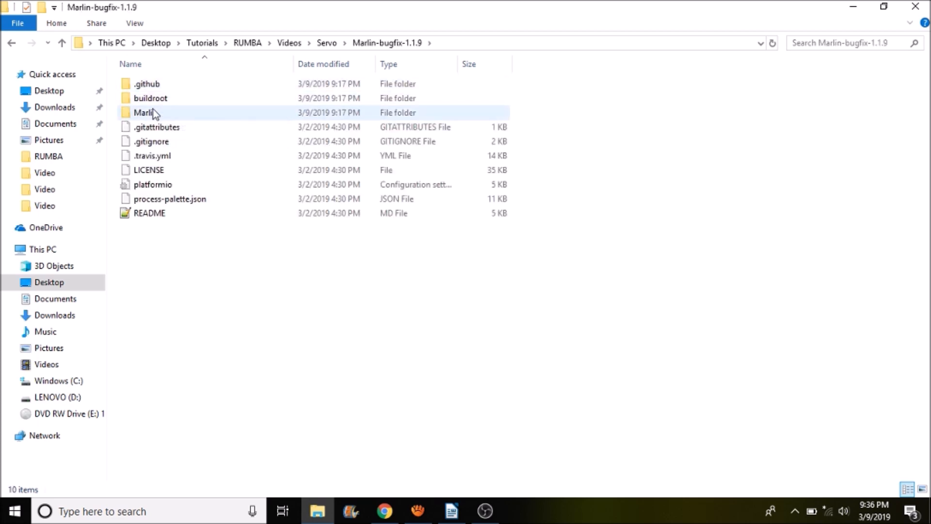
mouse_move(144, 113)
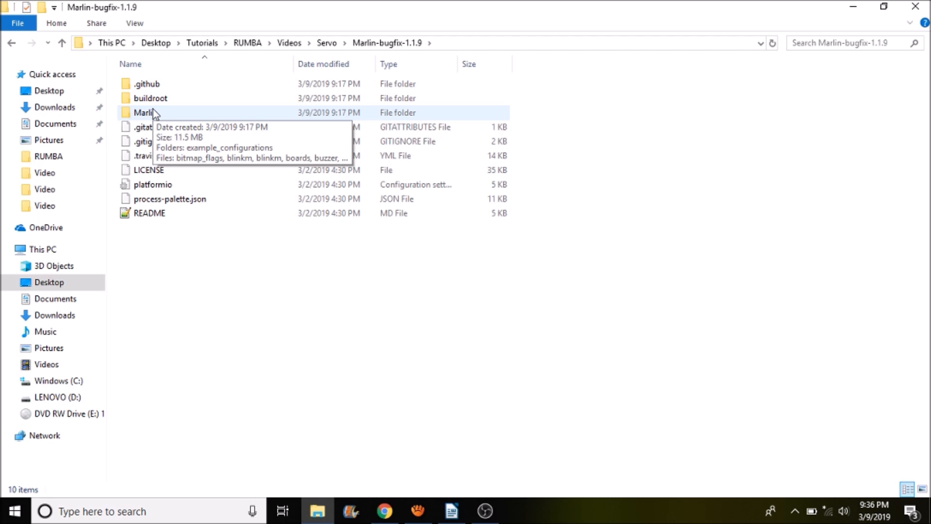
double_click(144, 113)
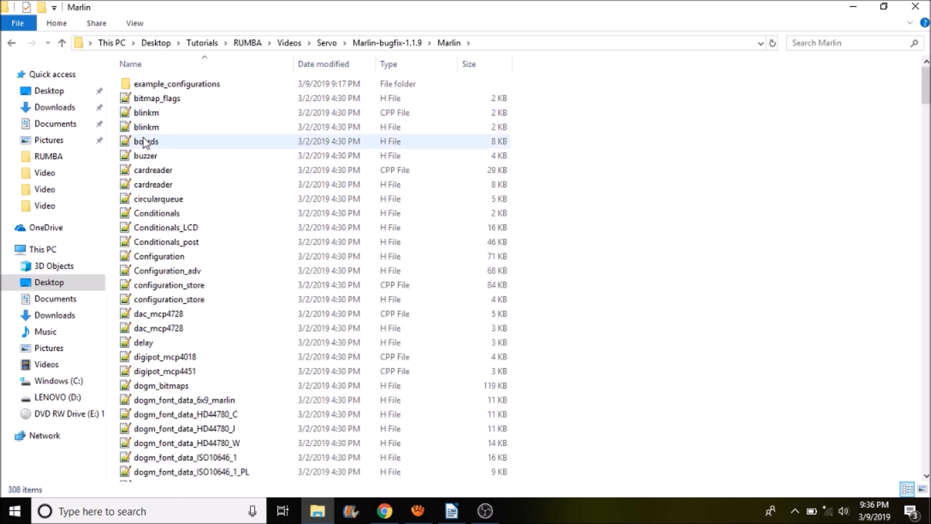
mouse_move(146, 145)
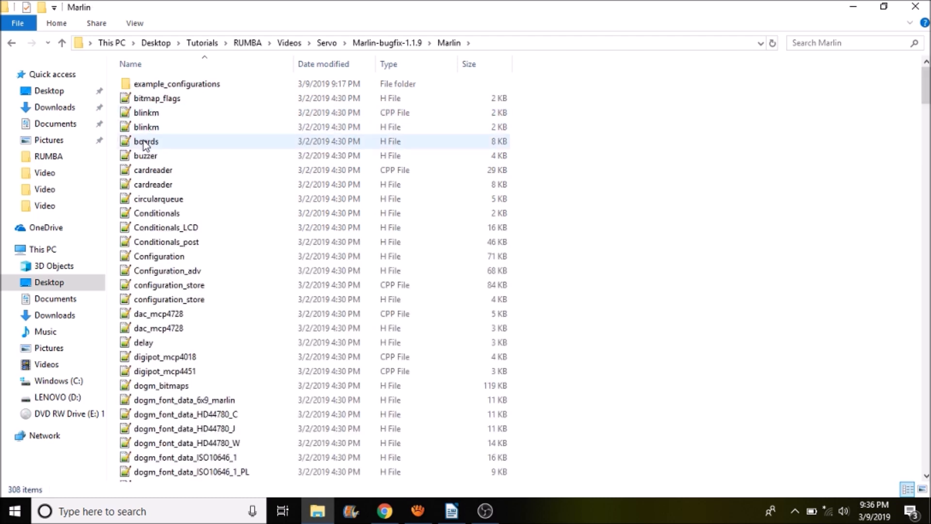
left_click(146, 141)
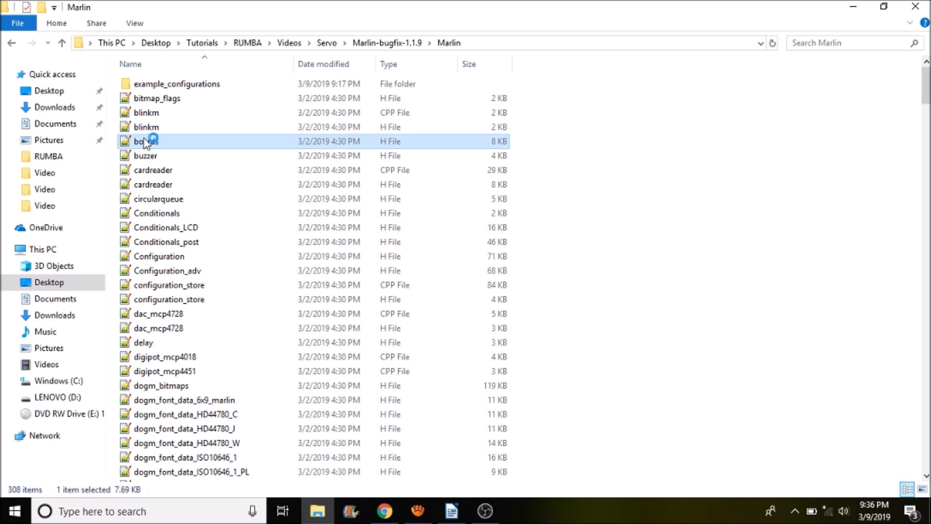
Step: Search boards.h in Notepad++ for 'Rumb' to find BOARD_RUMBA defined as 80
double_click(146, 140)
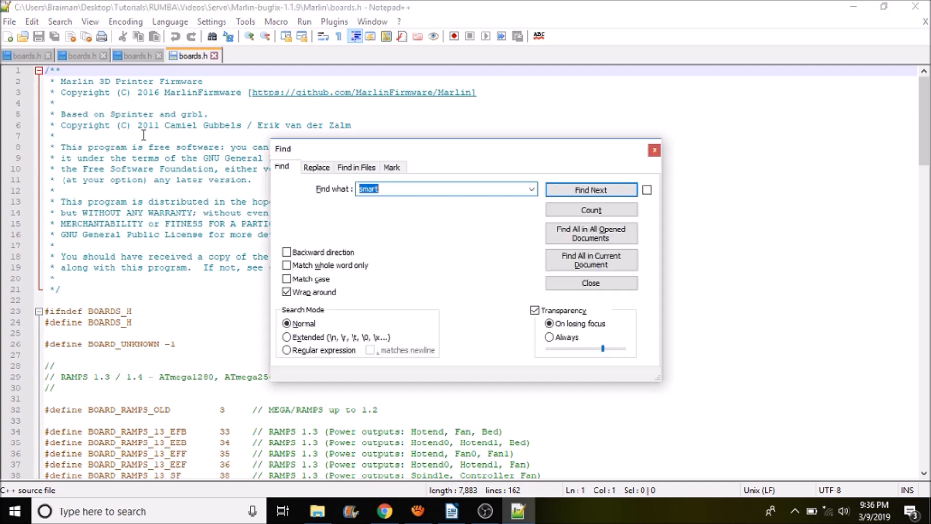
type("Rumb")
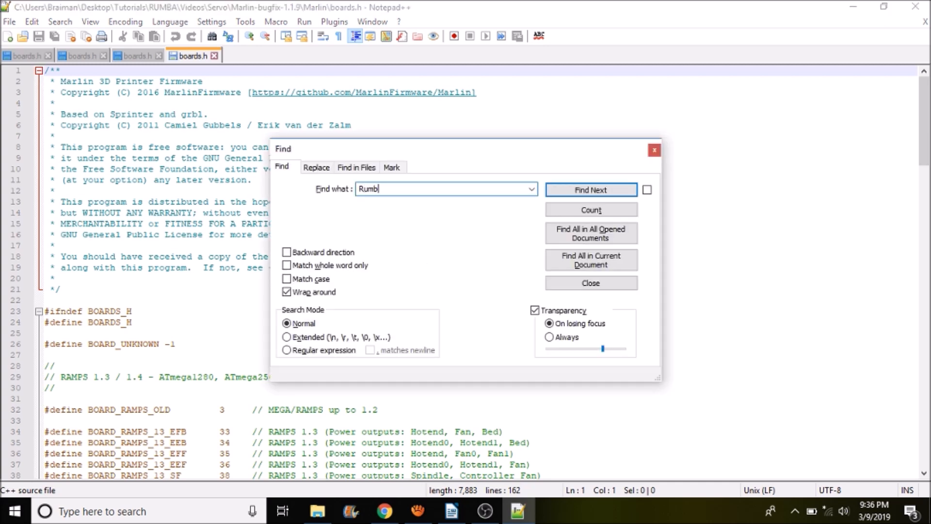
left_click(591, 189)
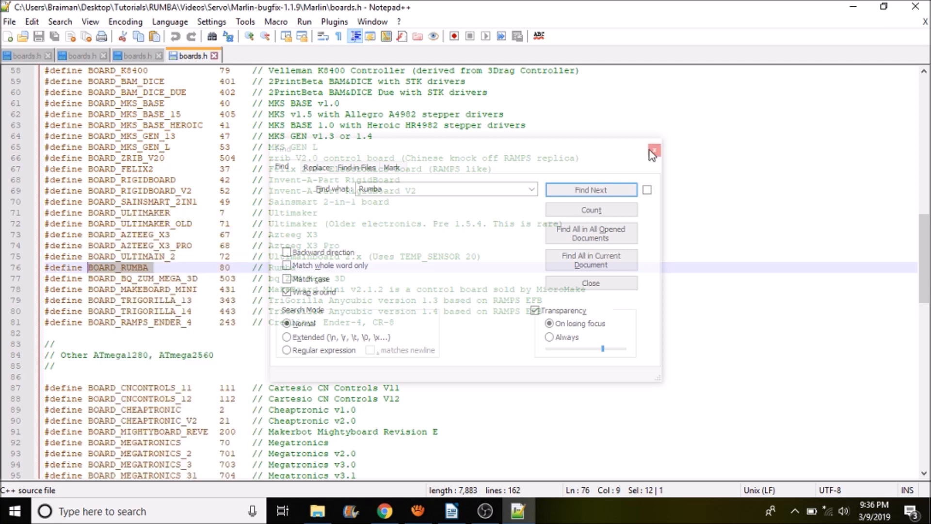
left_click(653, 150)
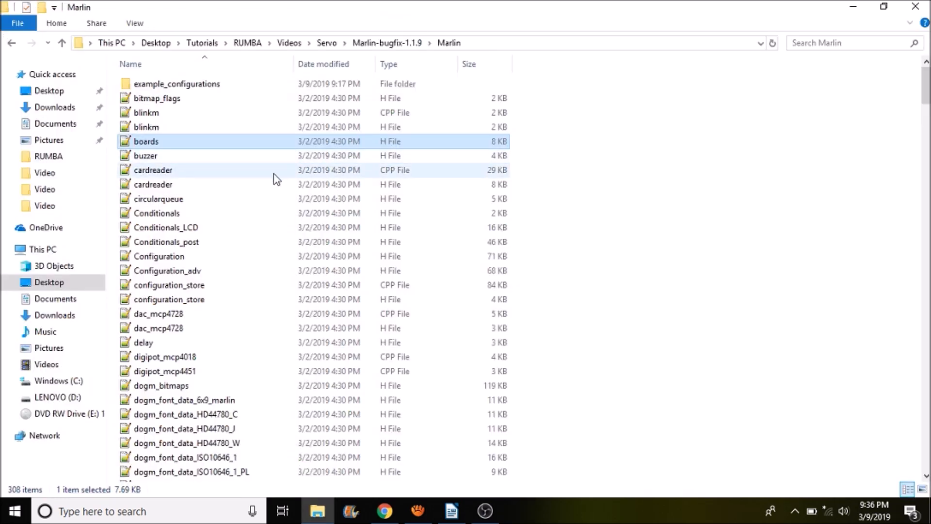
Step: Open the Marlin .ino sketch in the Arduino IDE
scroll("down", 3)
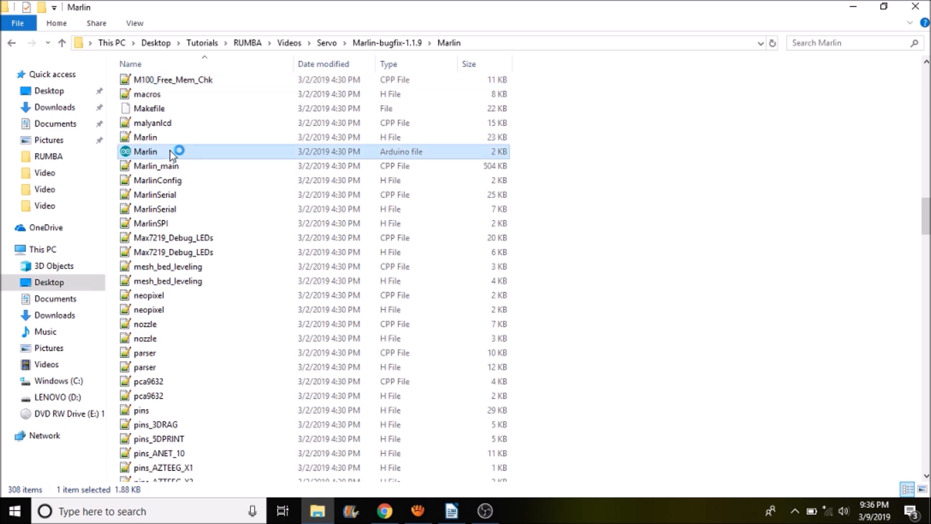
double_click(146, 152)
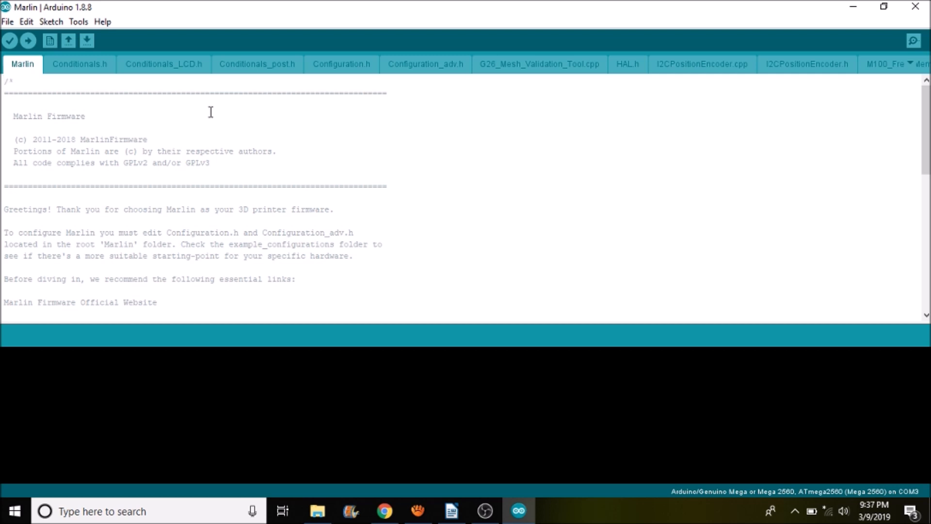
mouse_move(329, 70)
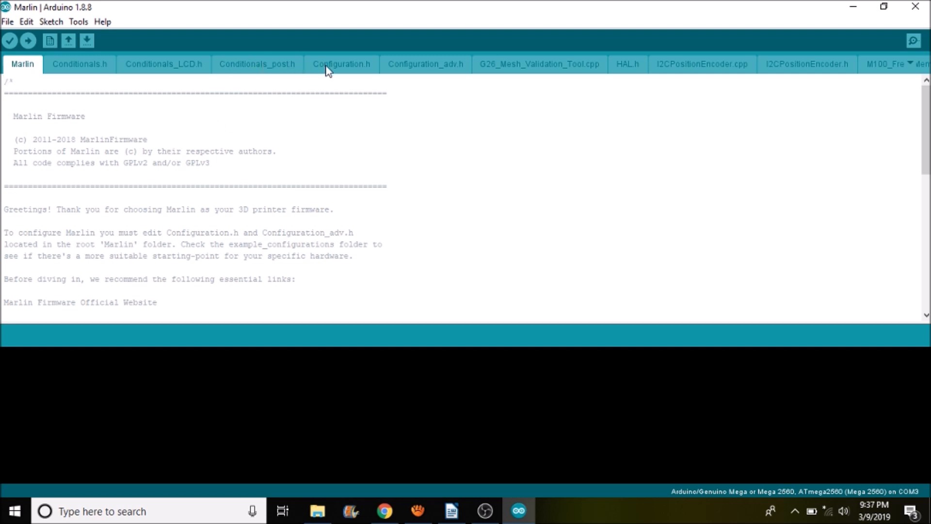
Step: In Configuration.h, find MOTHERBOARD and change BOARD_RAMPS_14_EFB to BOARD_RUMBA
left_click(340, 64)
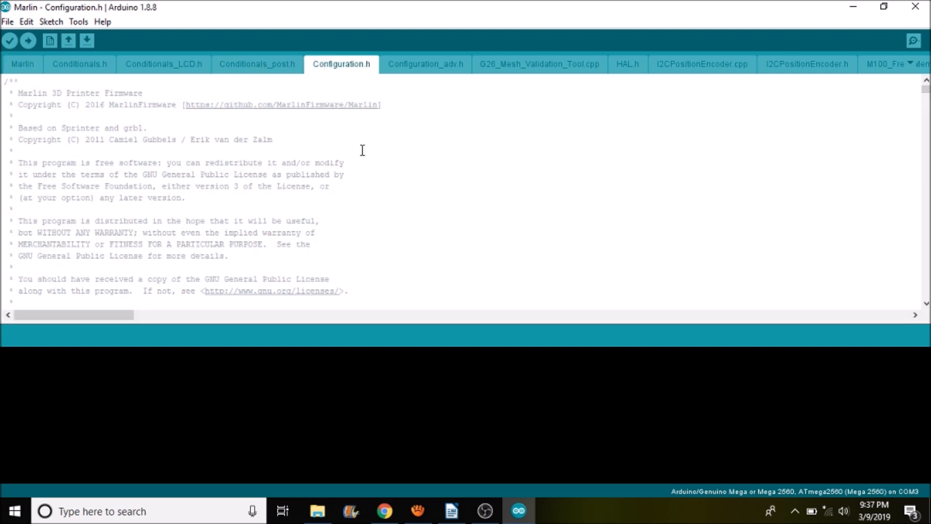
type("motherboard")
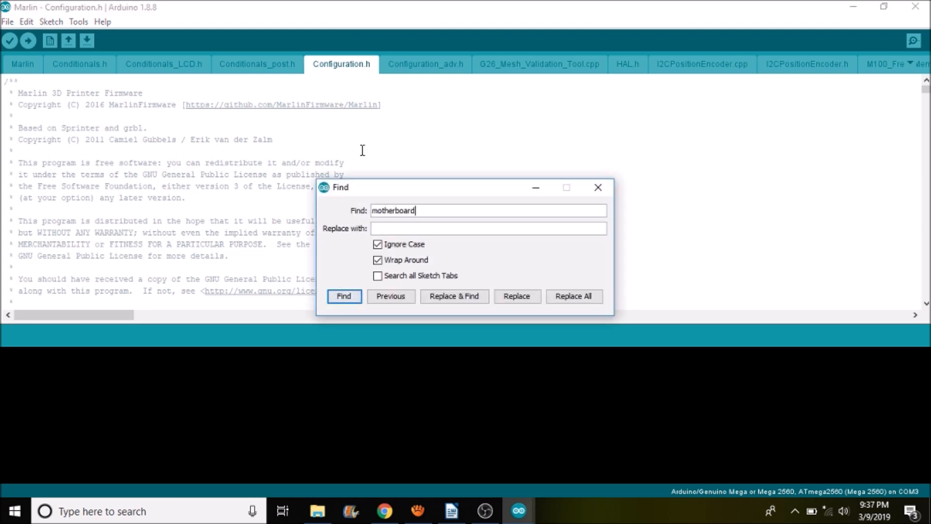
left_click(343, 296)
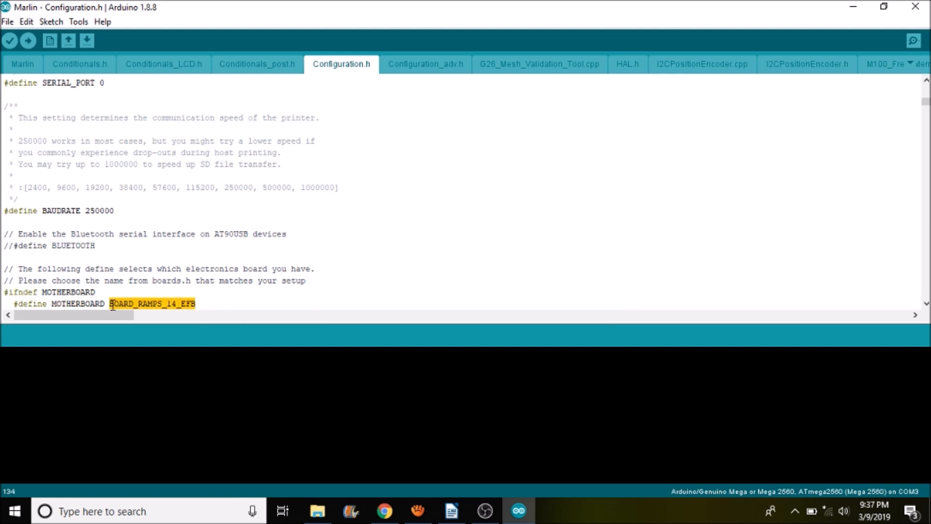
right_click(118, 304)
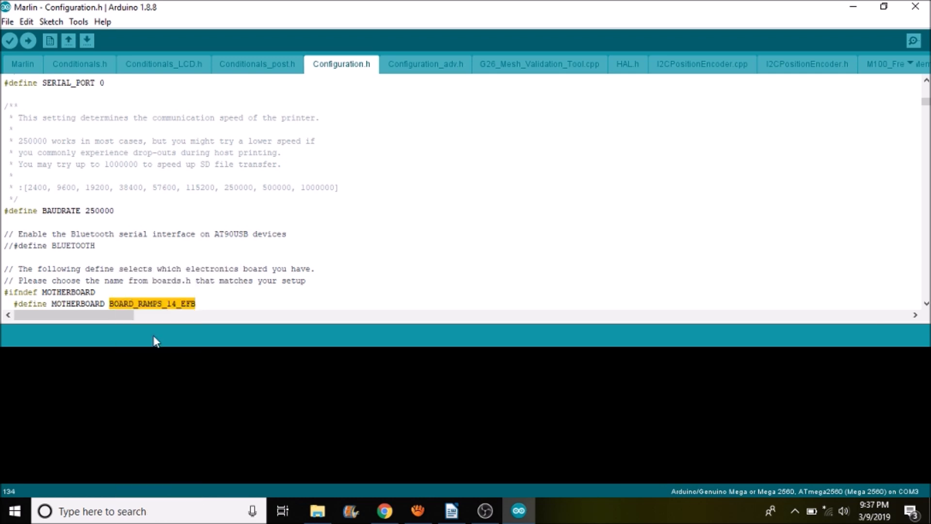
type("BOARD_RUMBA")
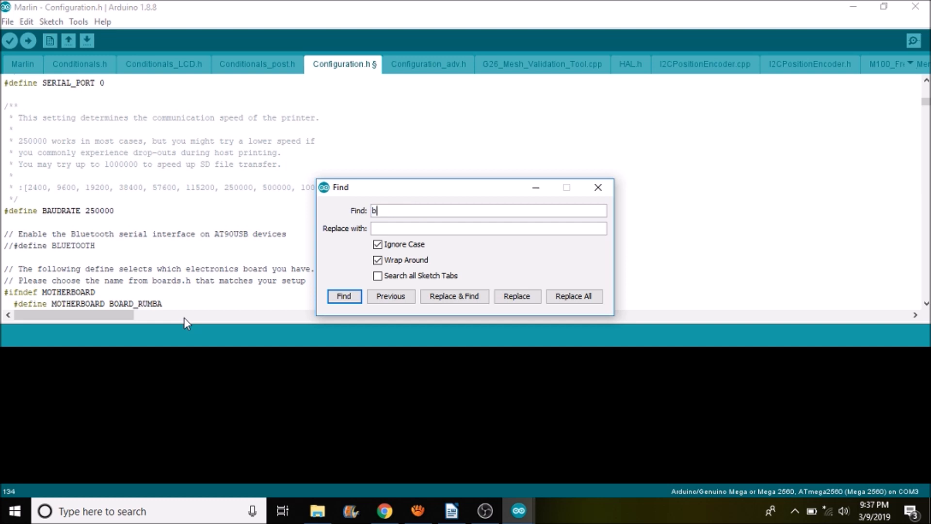
Step: Find NUM_SERVOS 1 in the servo section and set SERVO_DELAY to 300
type("num_ser")
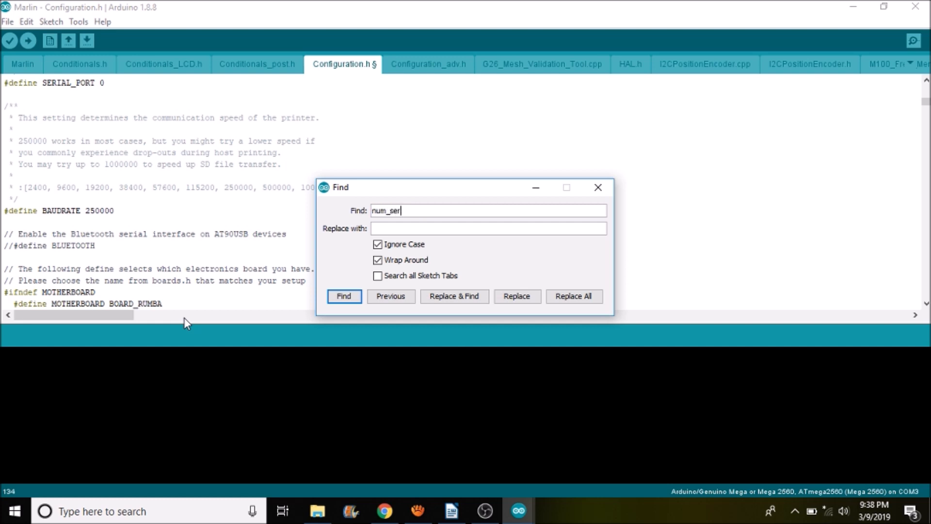
left_click(343, 295)
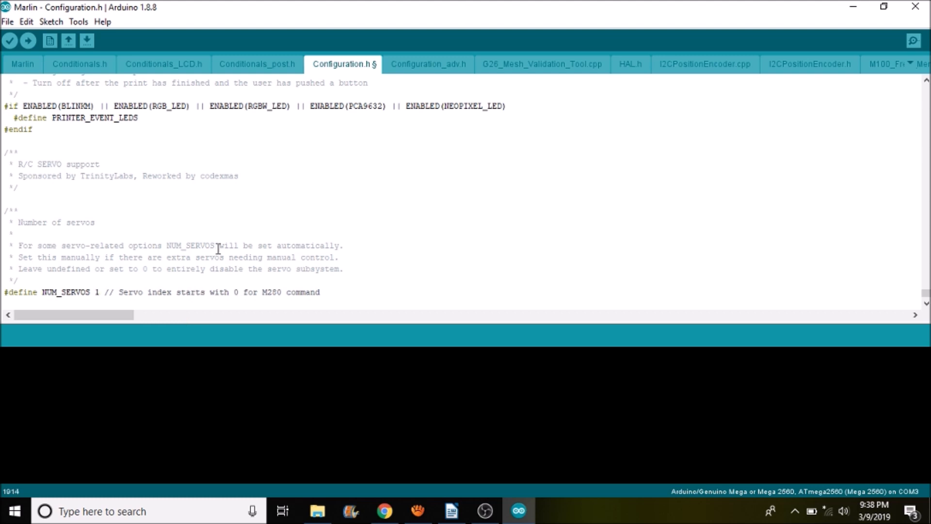
scroll("down", 3)
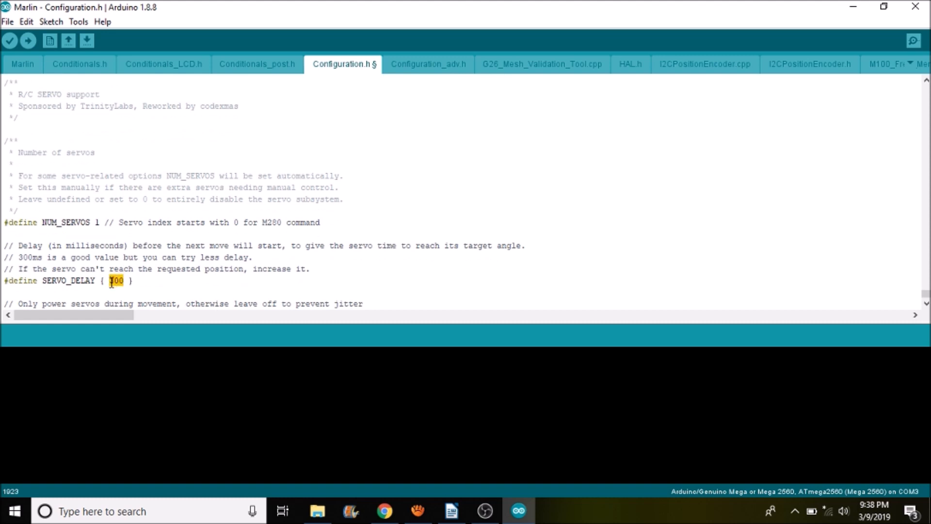
type("300")
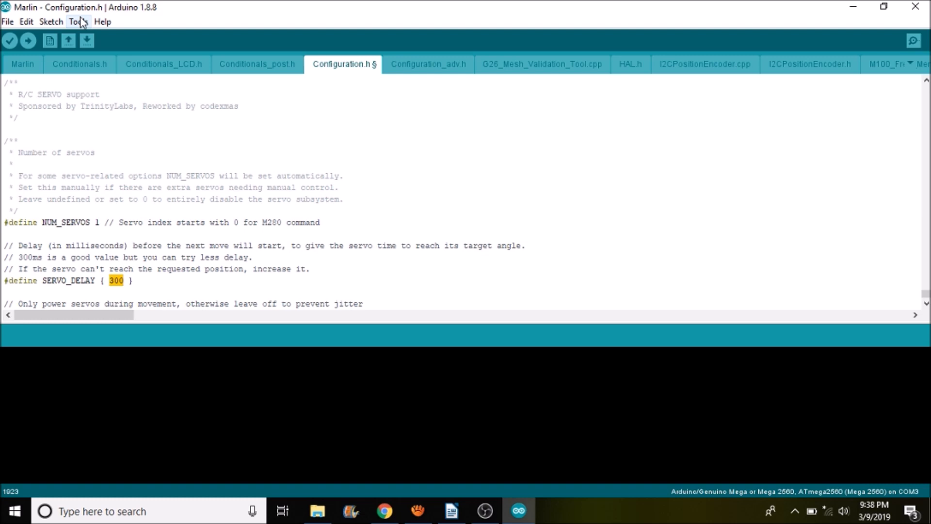
Step: Select COM7 as the serial port and upload the firmware to the board
left_click(76, 22)
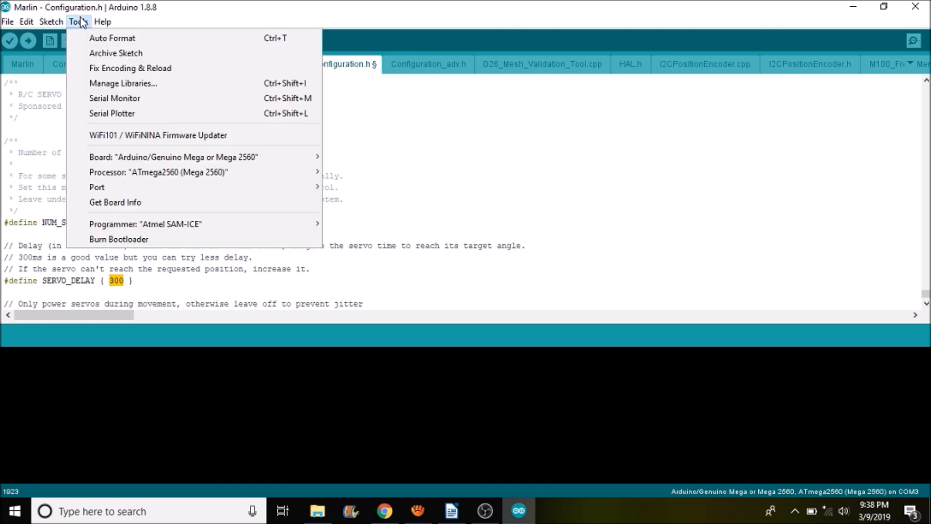
mouse_move(111, 113)
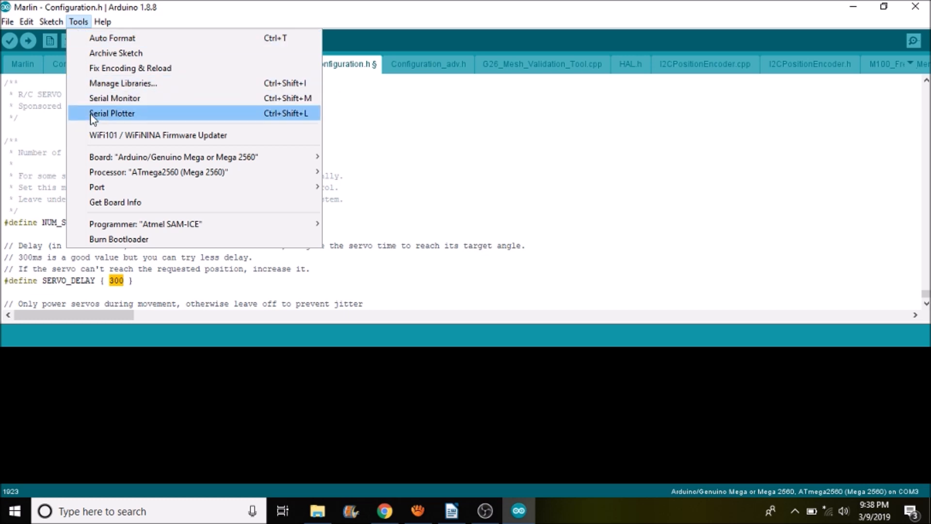
mouse_move(199, 158)
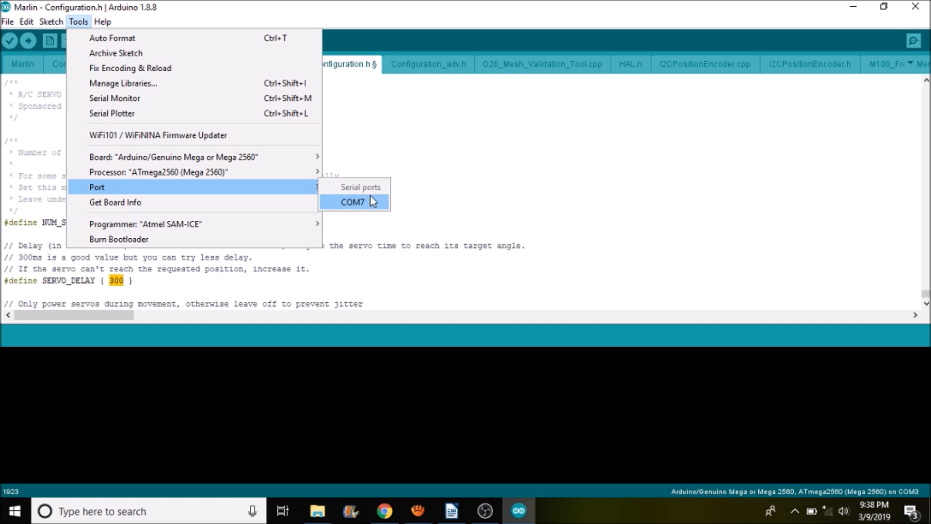
left_click(352, 202)
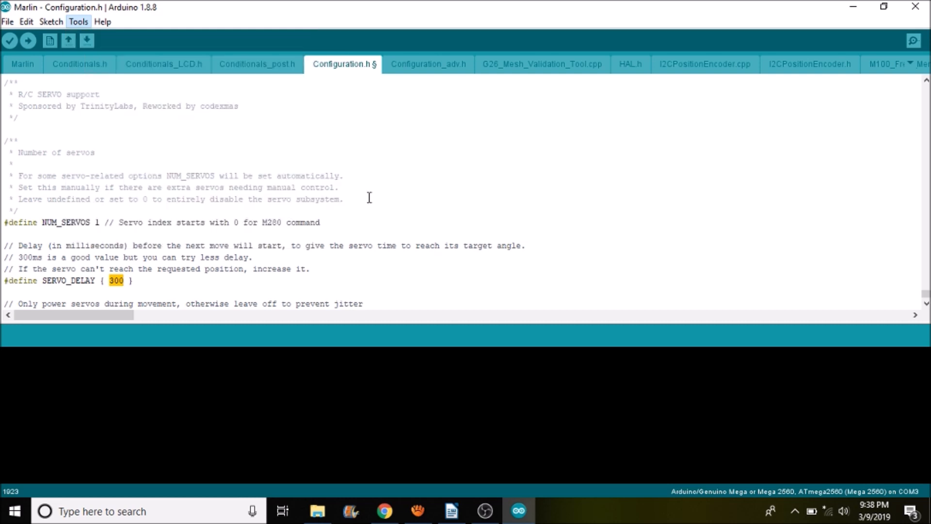
mouse_move(28, 41)
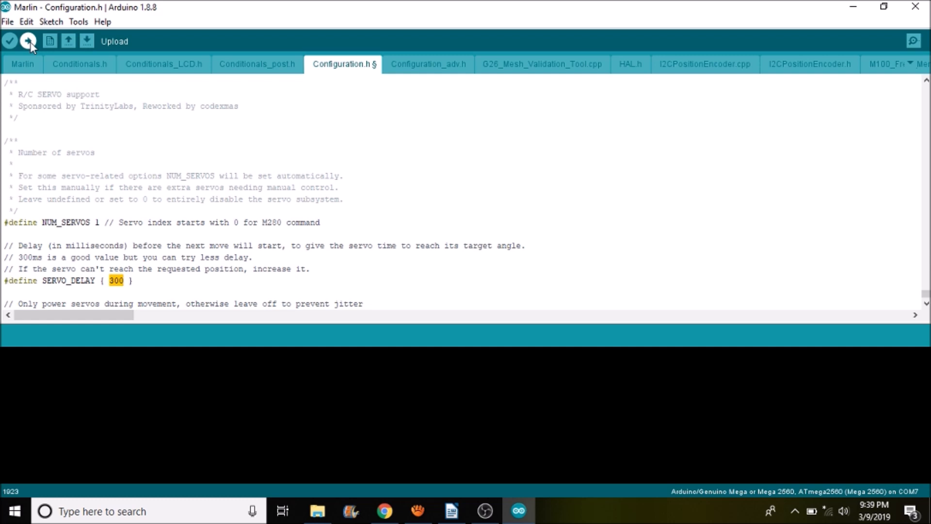
left_click(29, 41)
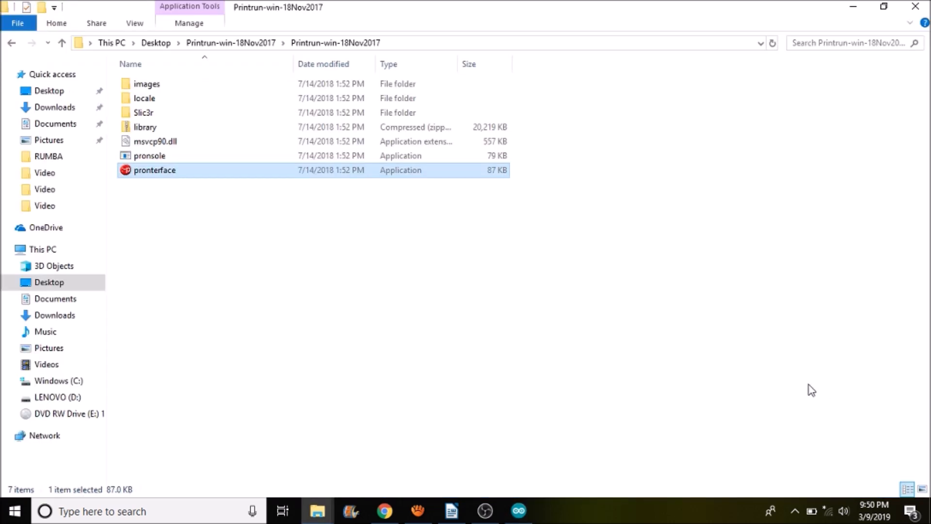
mouse_move(175, 173)
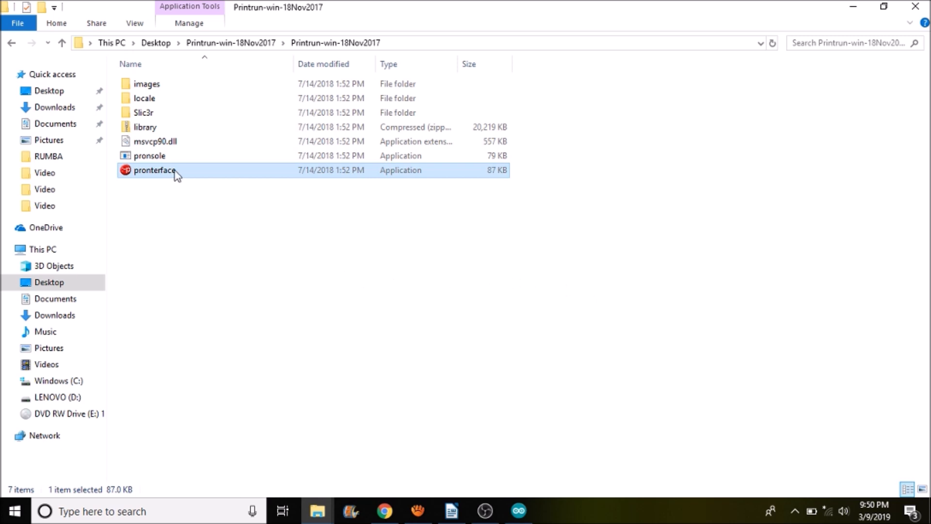
Step: Launch pronterface.exe from the Printrun-win-18Nov2017 folder
double_click(155, 170)
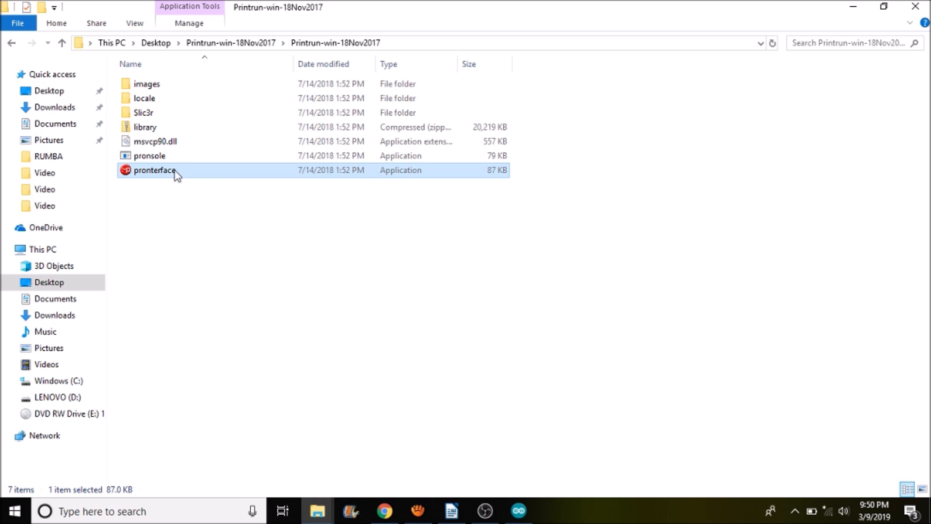
double_click(154, 169)
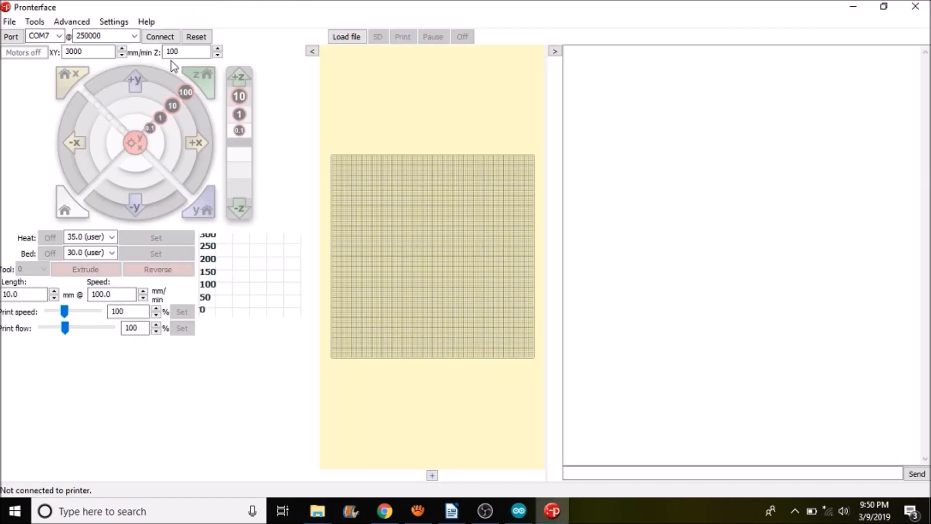
mouse_move(160, 36)
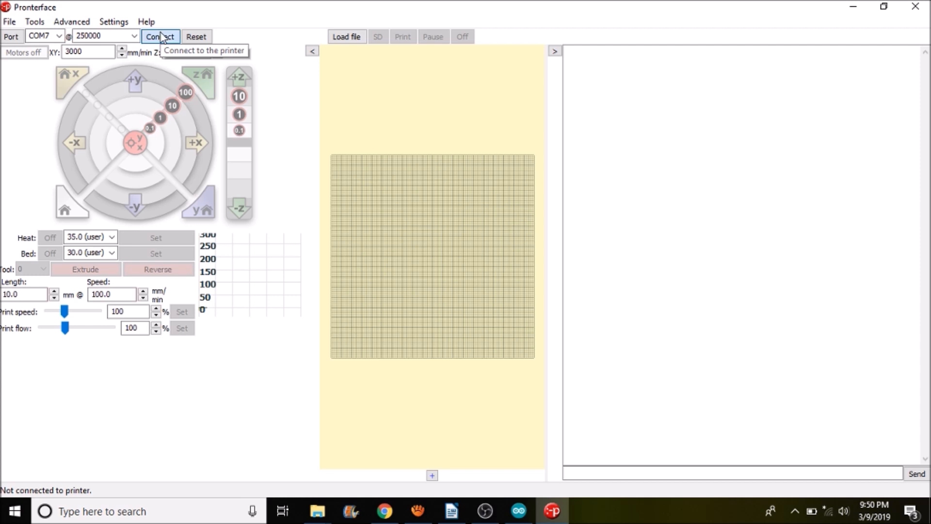
Step: Connect Pronterface to the printer on COM7 at 250000 baud
left_click(160, 36)
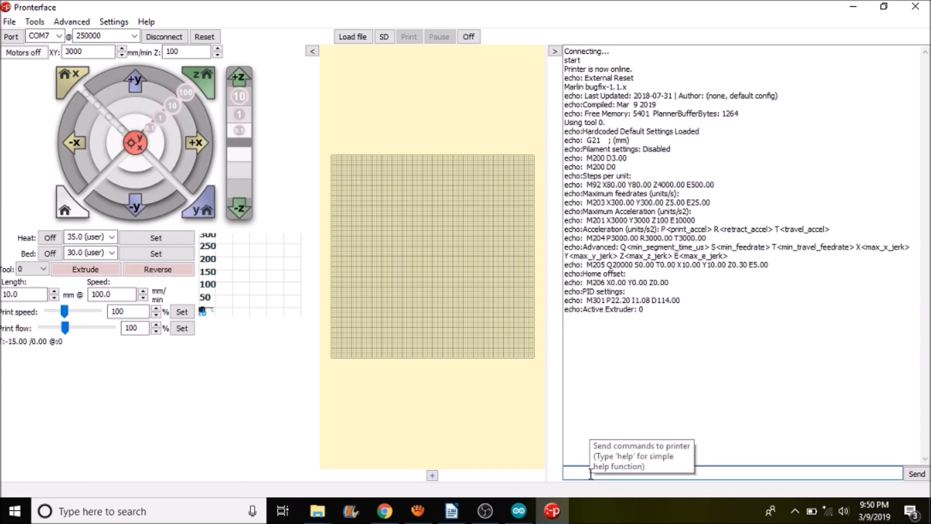
Step: Send M280 P0 S50 to move servo 0 to 50 degrees
type("M280")
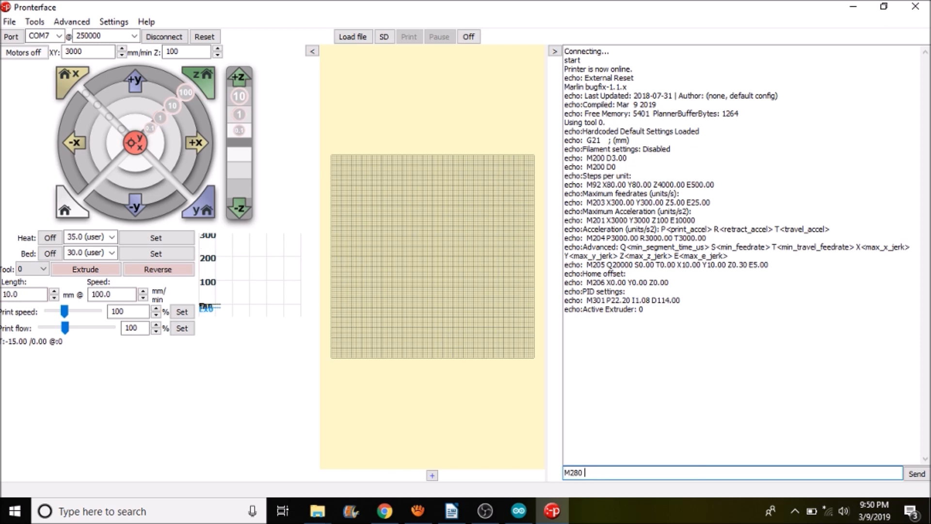
type("P")
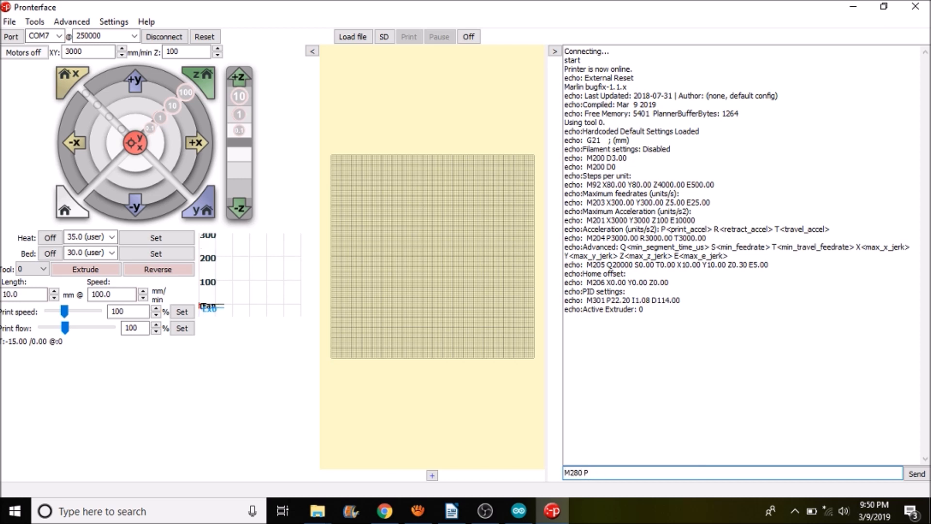
type("0")
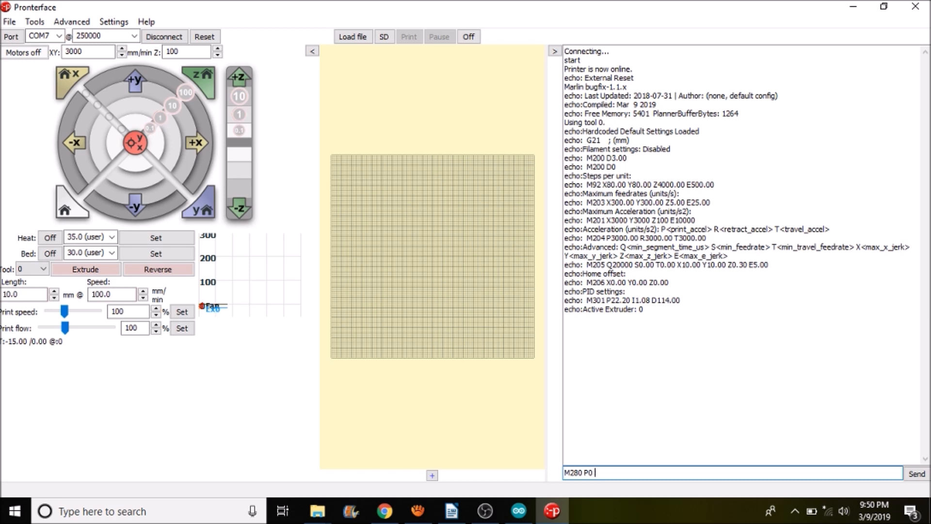
type("S50")
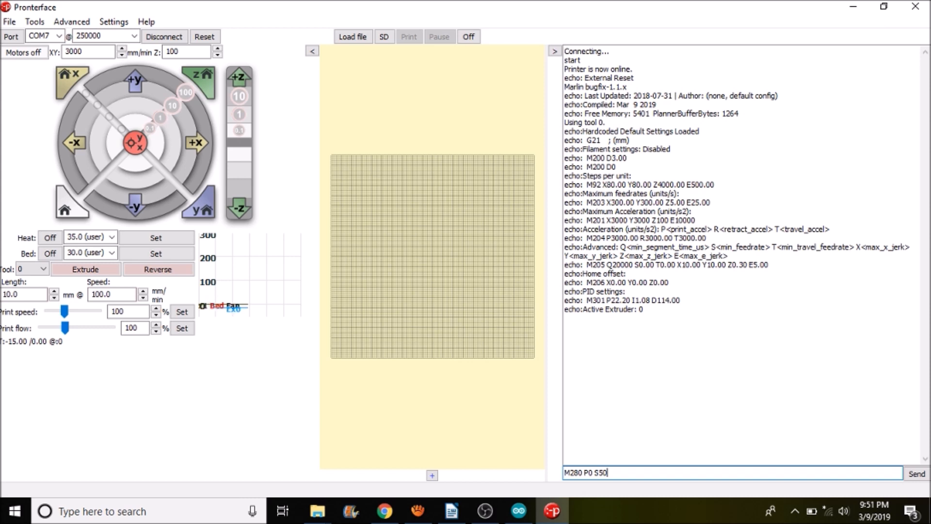
left_click(917, 473)
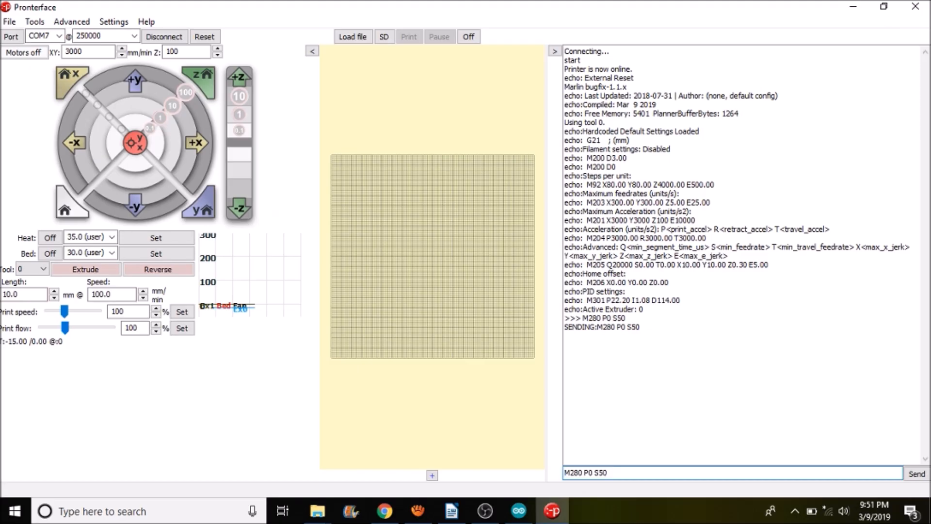
Step: Send M280 P0 S90 to move servo 0 to 90 degrees
left_click(713, 473)
type("9")
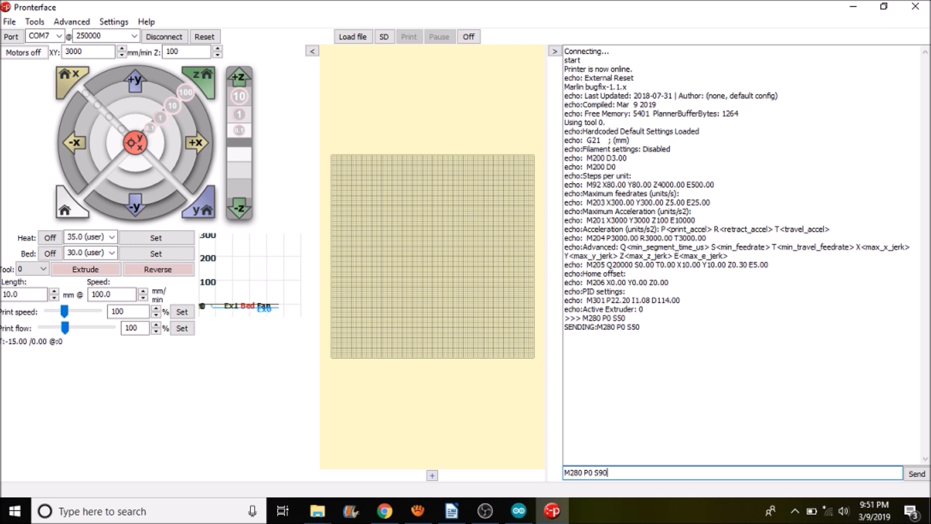
left_click(917, 474)
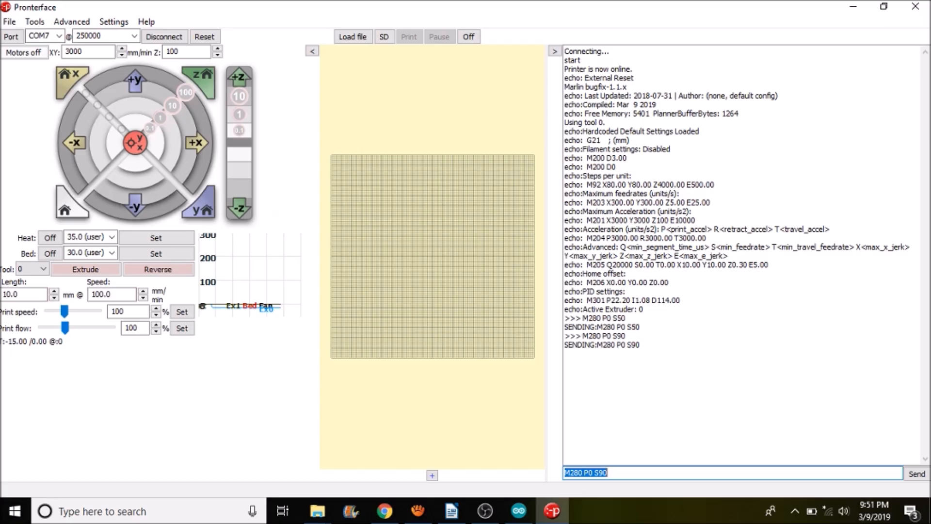